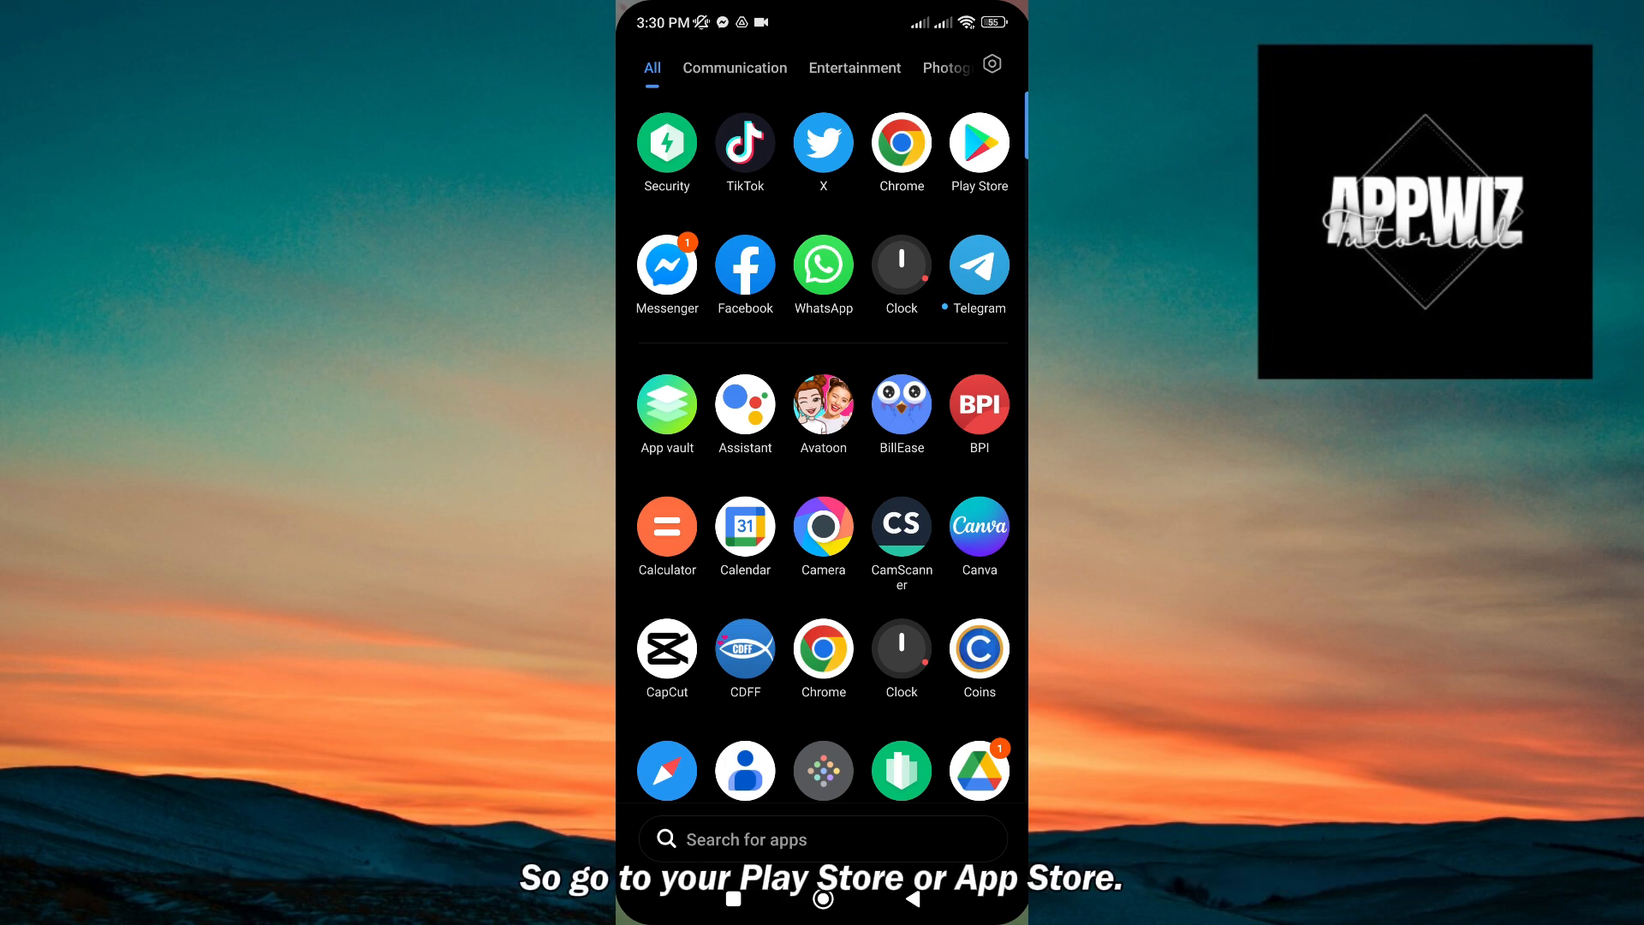
Launch the Play Store from the app drawer to reach TikTok's listing.
{"action": "left_click", "coordinate": [980, 143]}
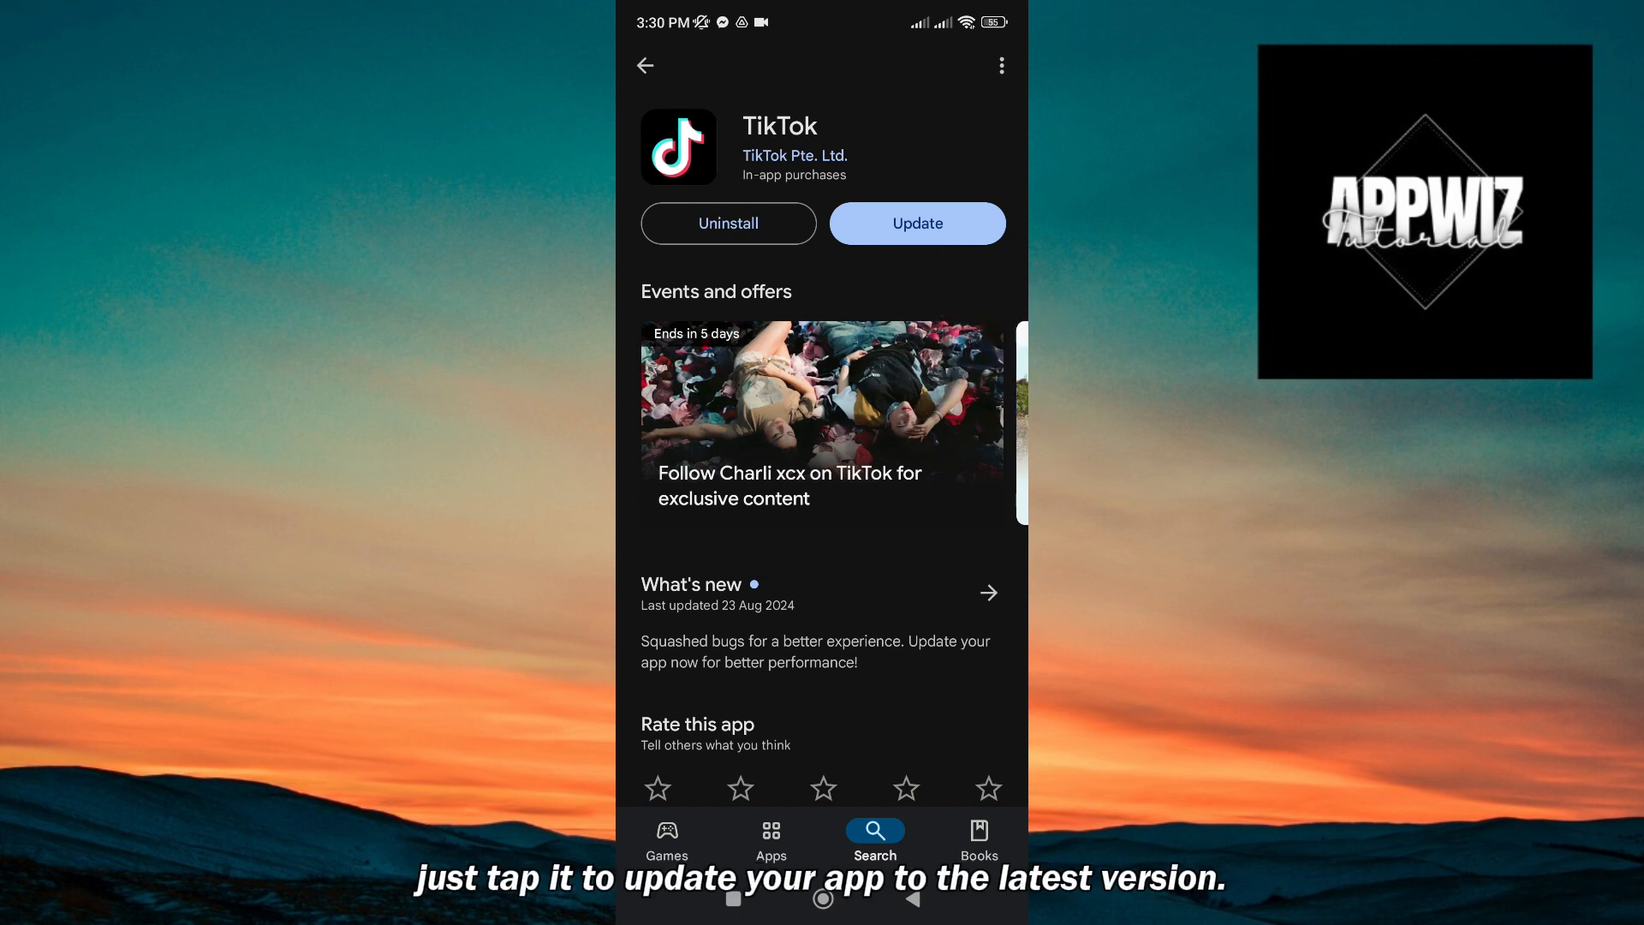
Update TikTok from its Play Store listing, then open the updated app.
{"action": "left_click", "coordinate": [917, 224]}
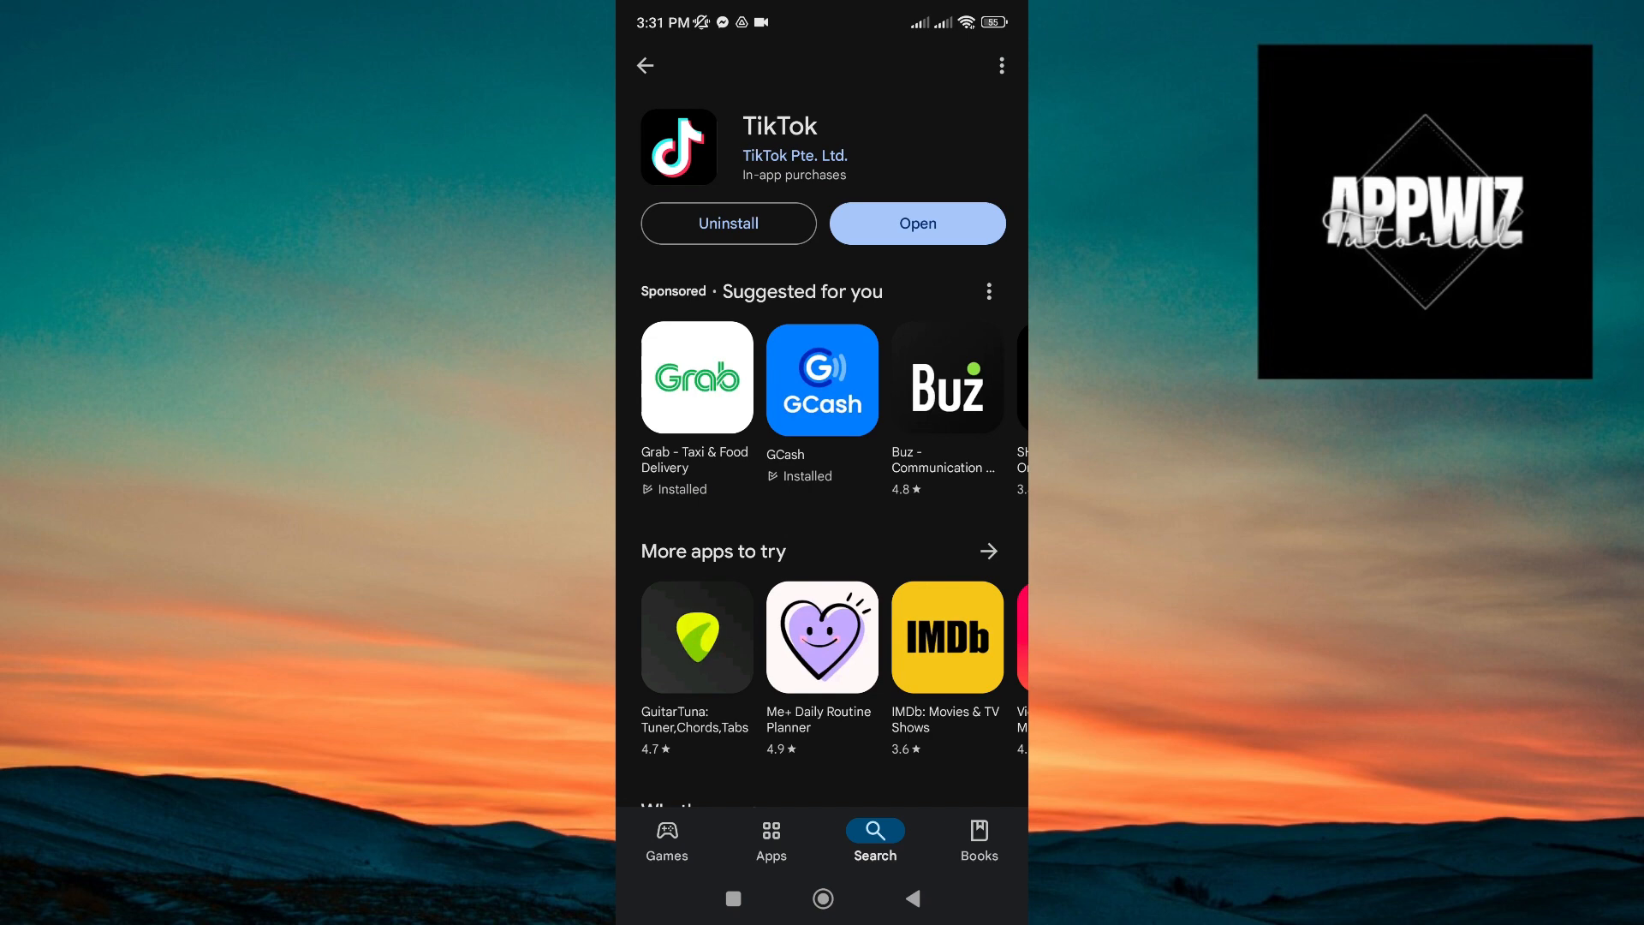
{"action": "left_click", "coordinate": [917, 224]}
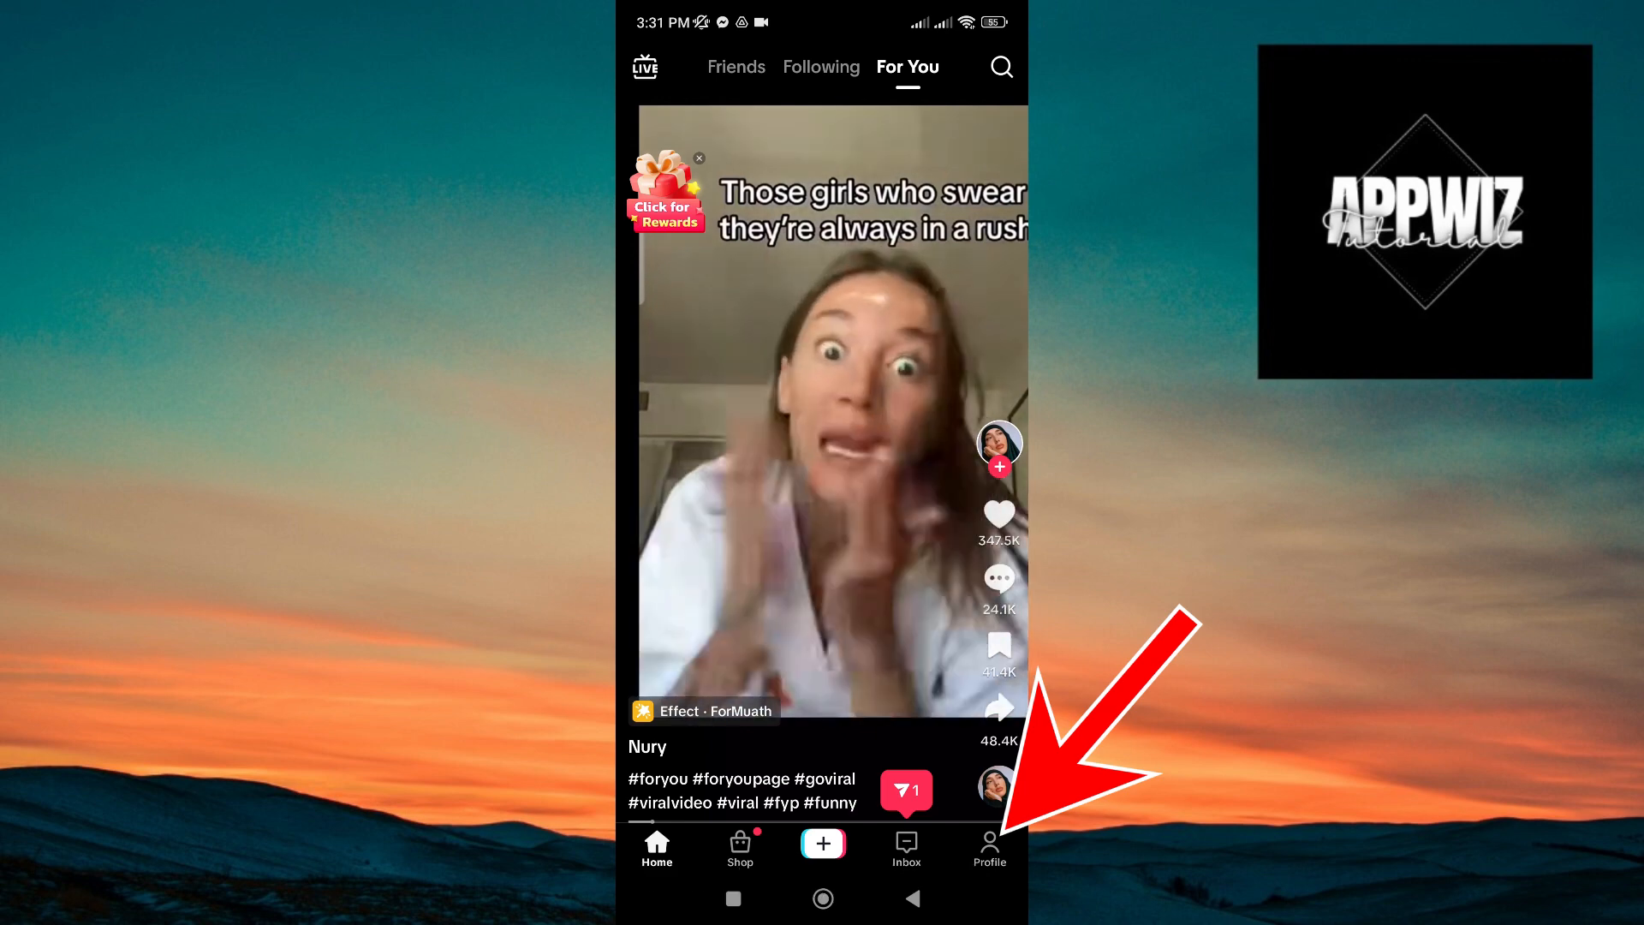
Go to the Profile tab and open the hamburger menu showing Settings and privacy.
{"action": "left_click", "coordinate": [989, 847]}
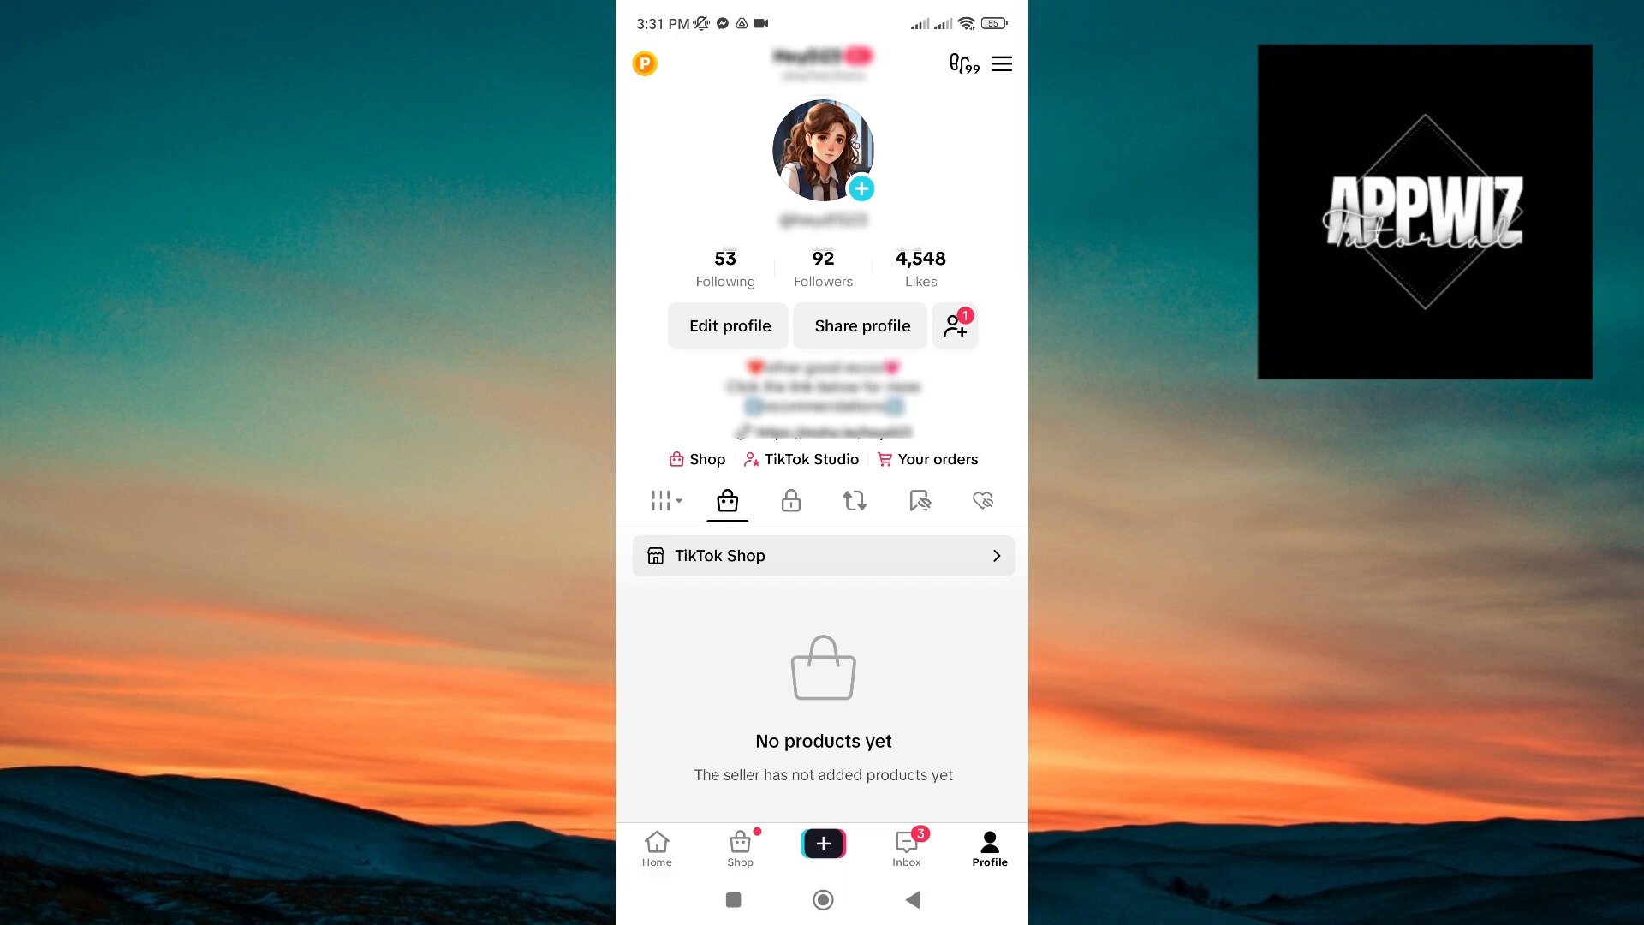
{"action": "left_click", "coordinate": [1001, 63]}
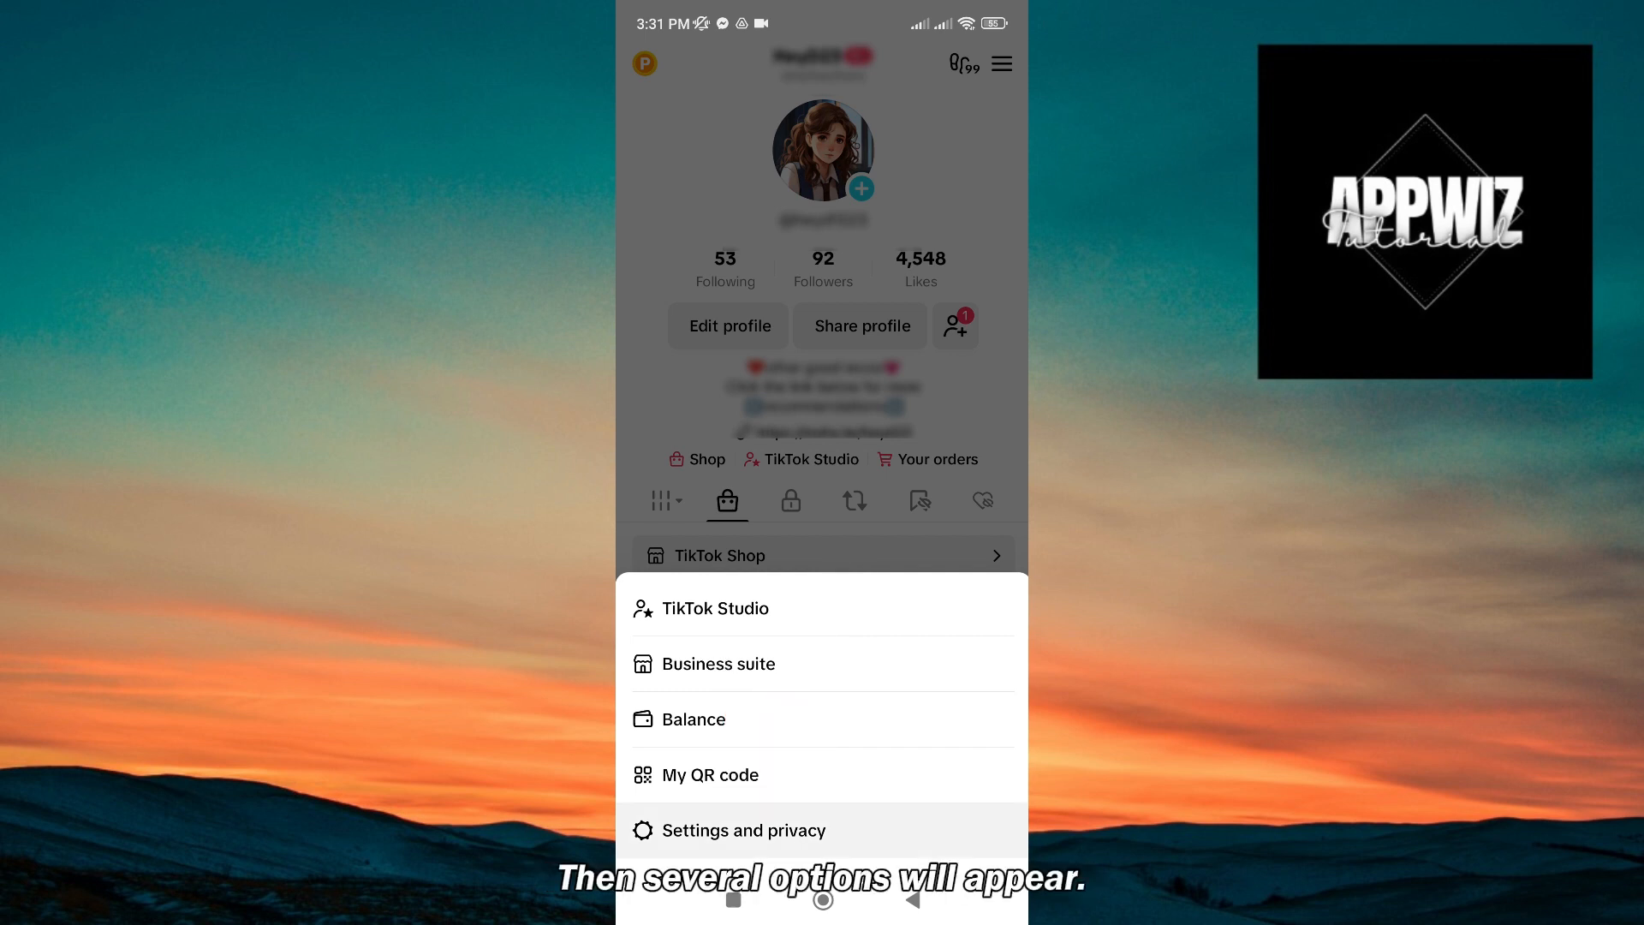
Turn on the Streaks toggle under Settings and privacy > Notifications.
{"action": "left_click", "coordinate": [744, 831]}
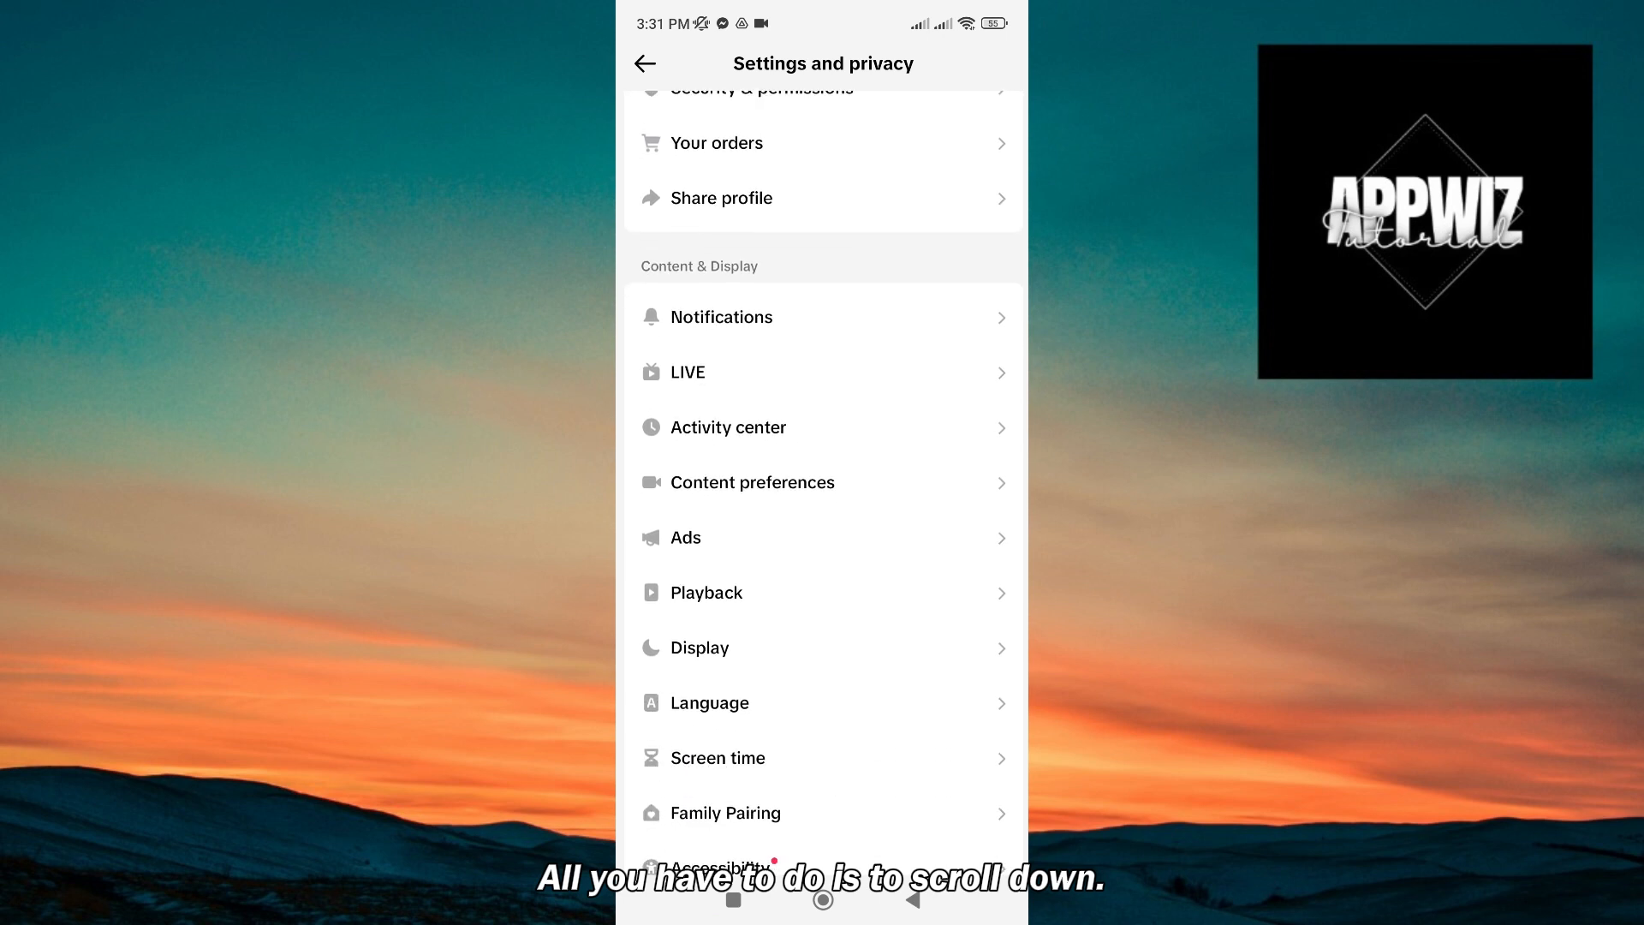
{"action": "scroll", "scroll_direction": "down", "scroll_amount": 3}
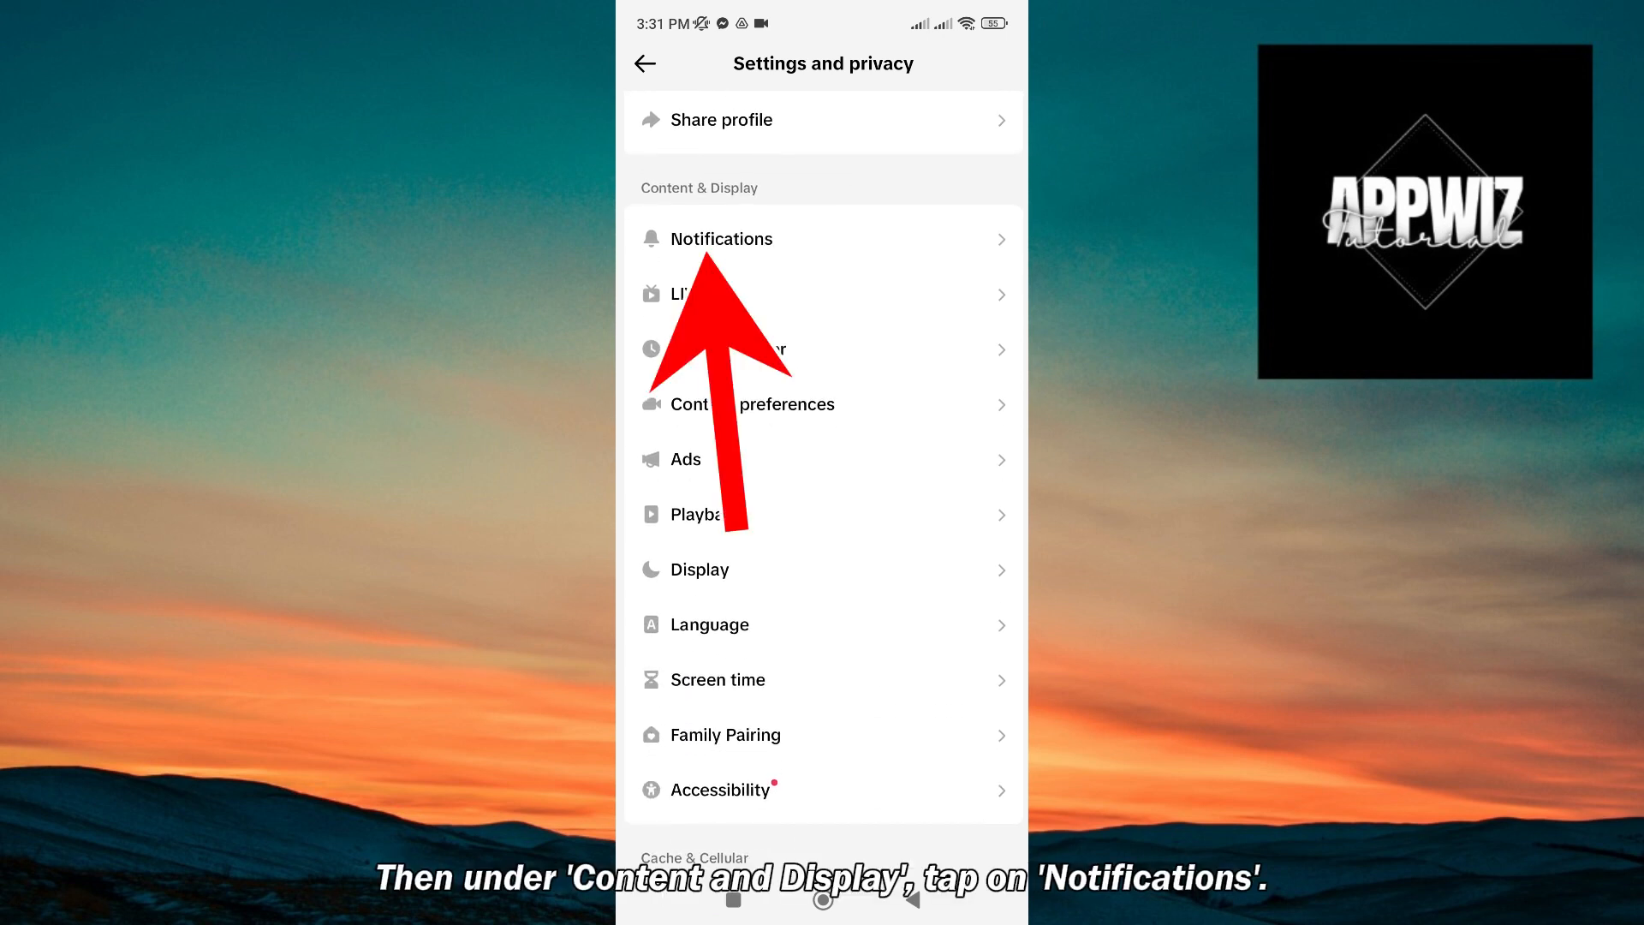
{"action": "left_click", "coordinate": [723, 239]}
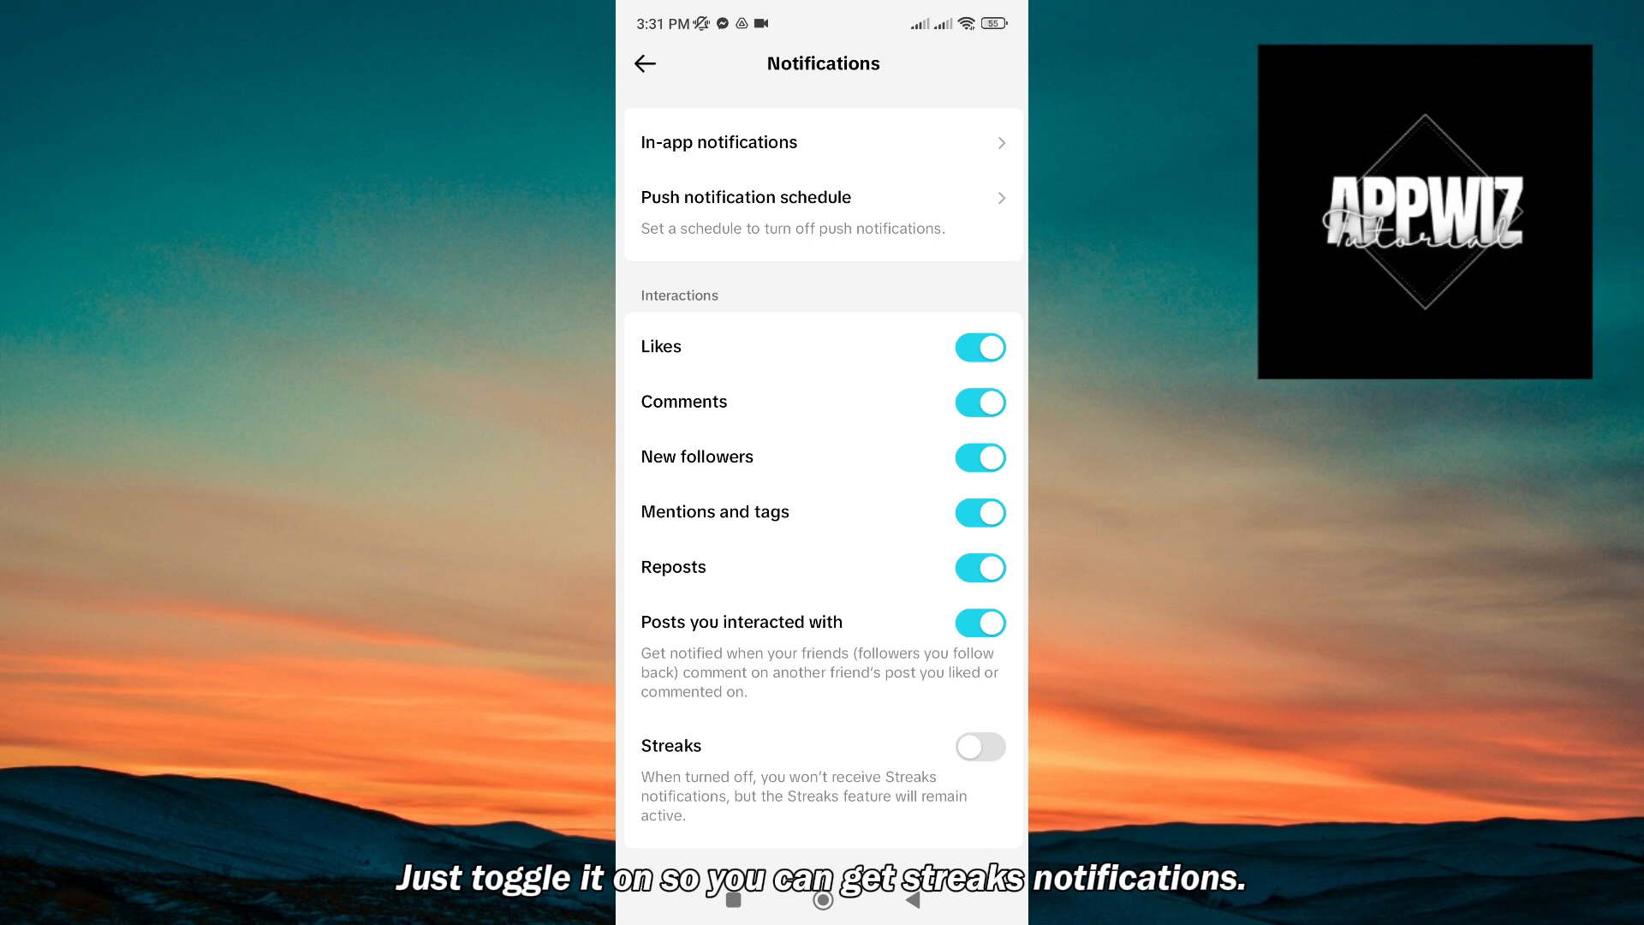
{"action": "left_click", "coordinate": [980, 747]}
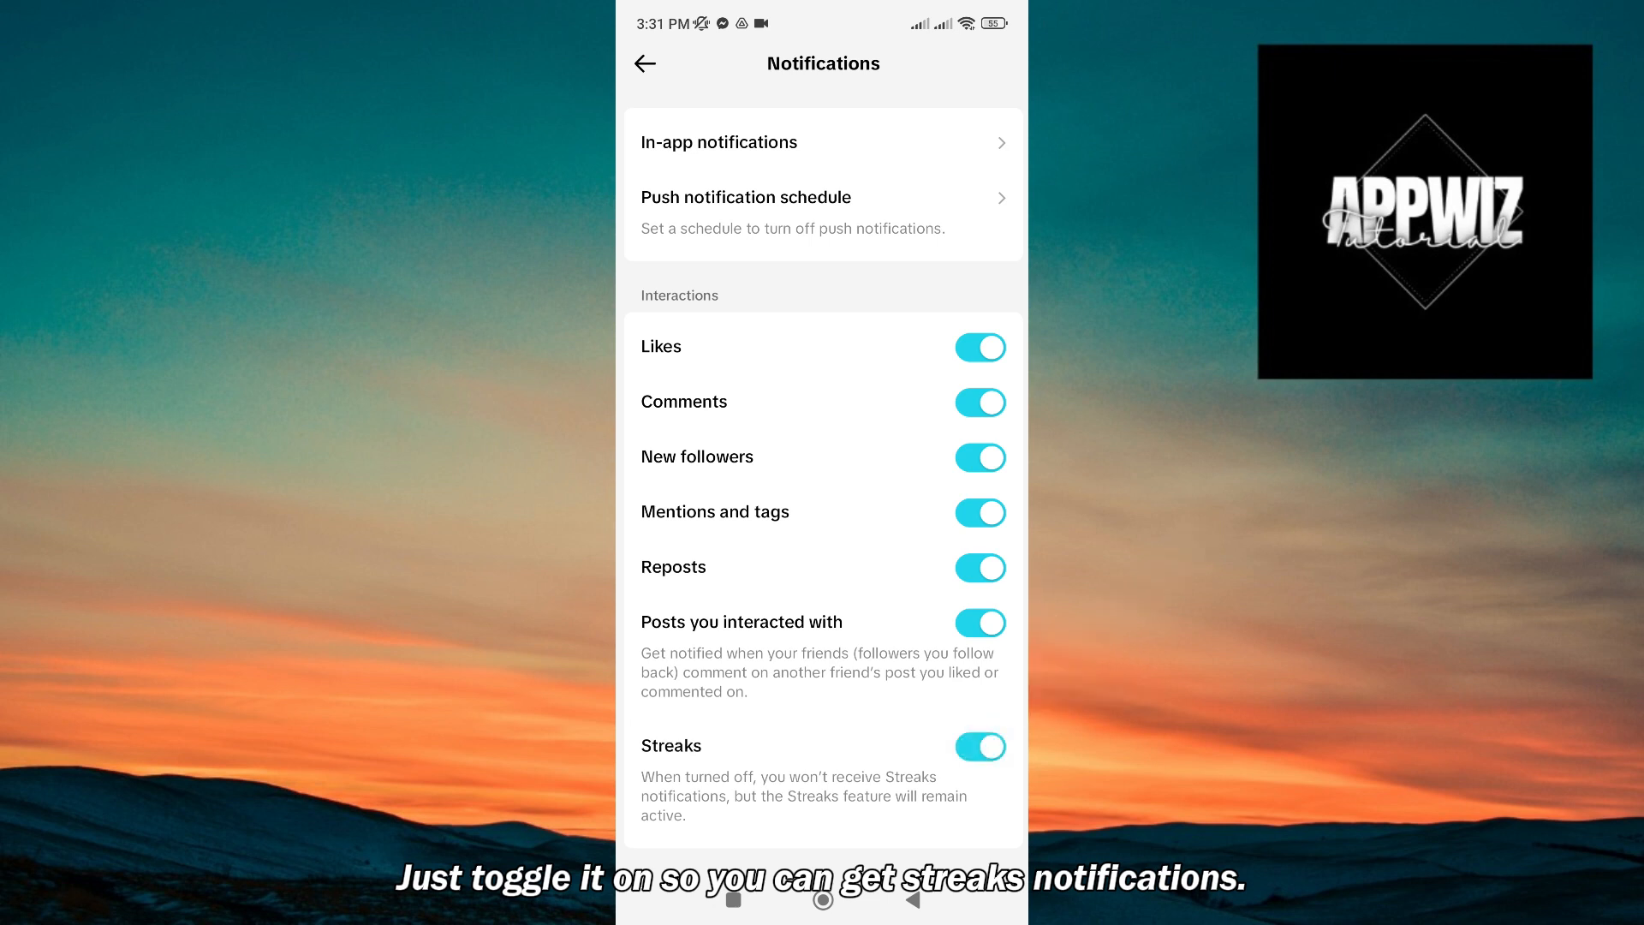